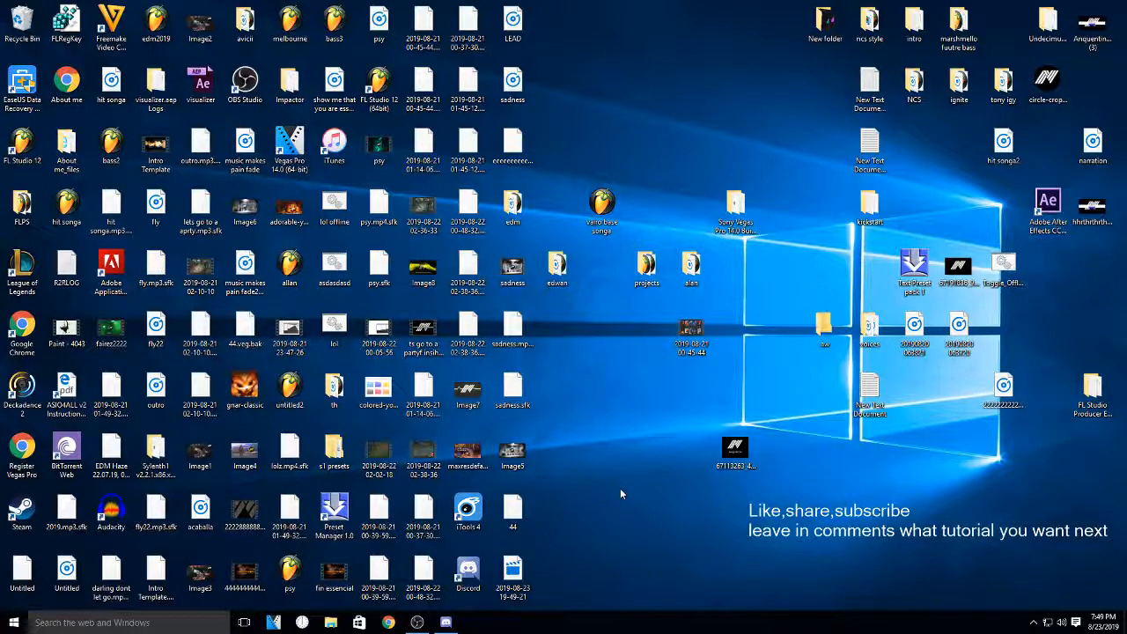
{"action": "mouse_move", "coordinate": [615, 488]}
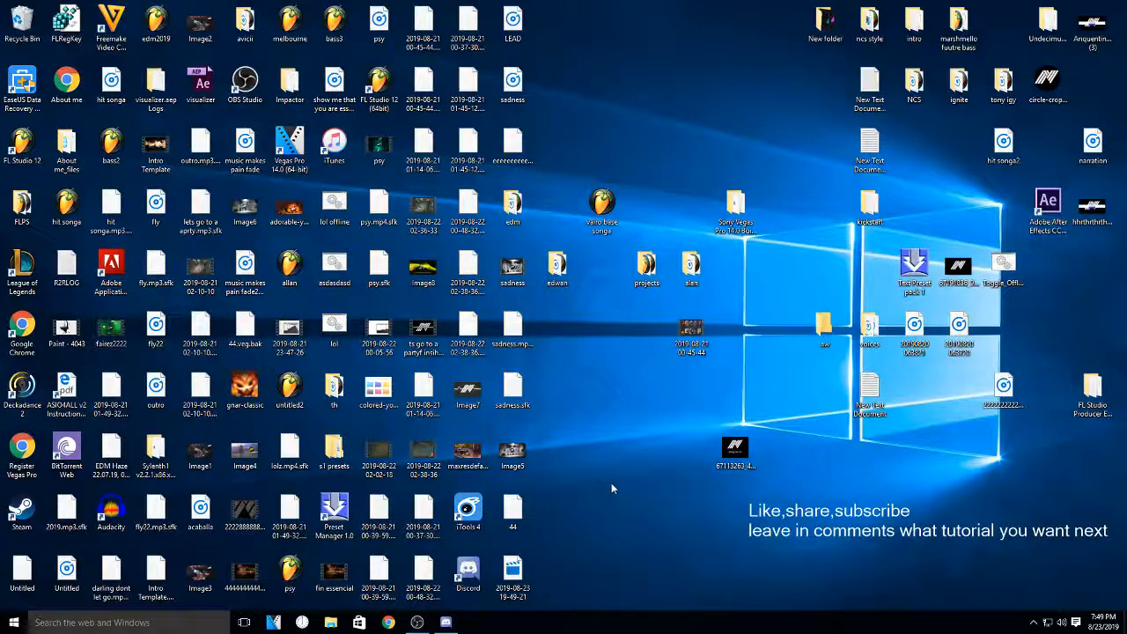
{"action": "mouse_move", "coordinate": [607, 482]}
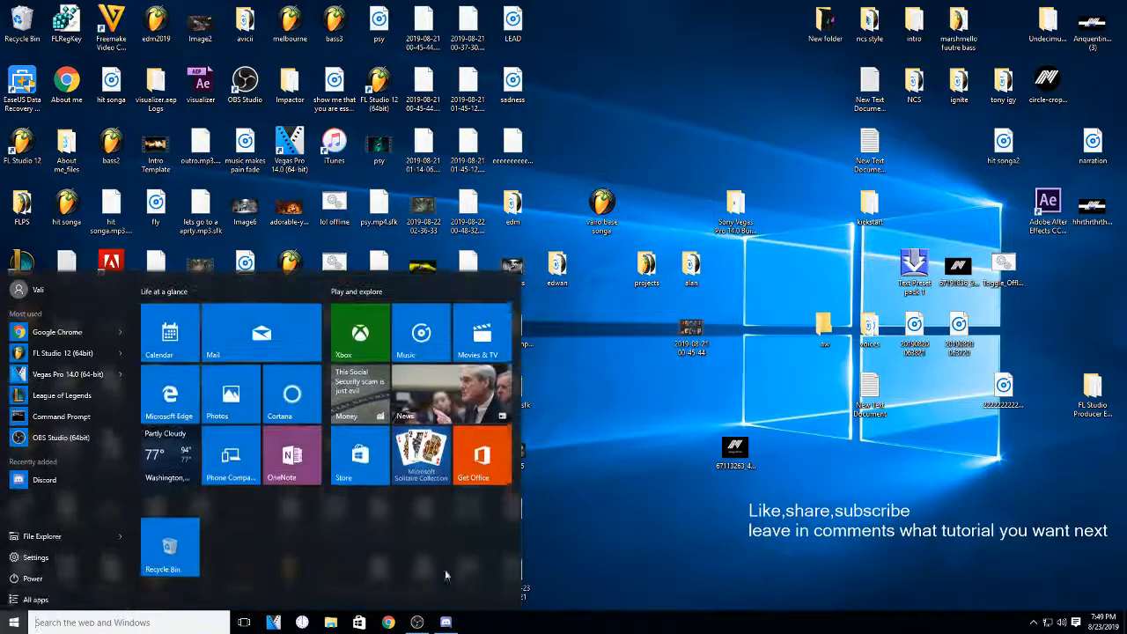
Step: Run services.msc from the Run dialog to open the Services console
{"action": "type", "text": "run"}
{"action": "type", "text": "services.msc"}
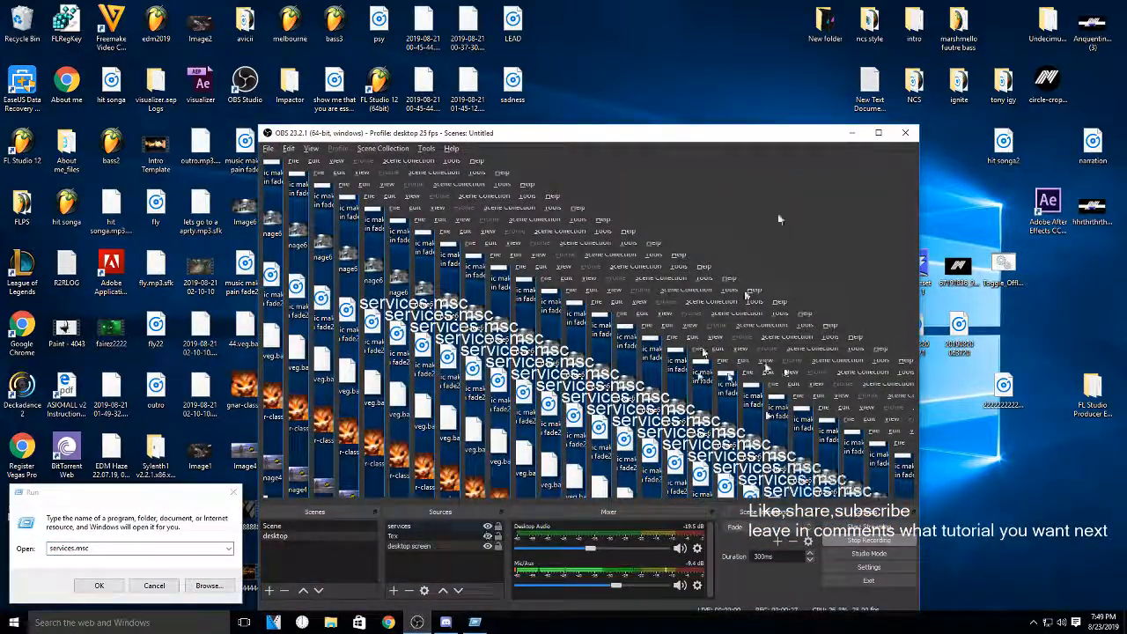
{"action": "left_click", "coordinate": [905, 132]}
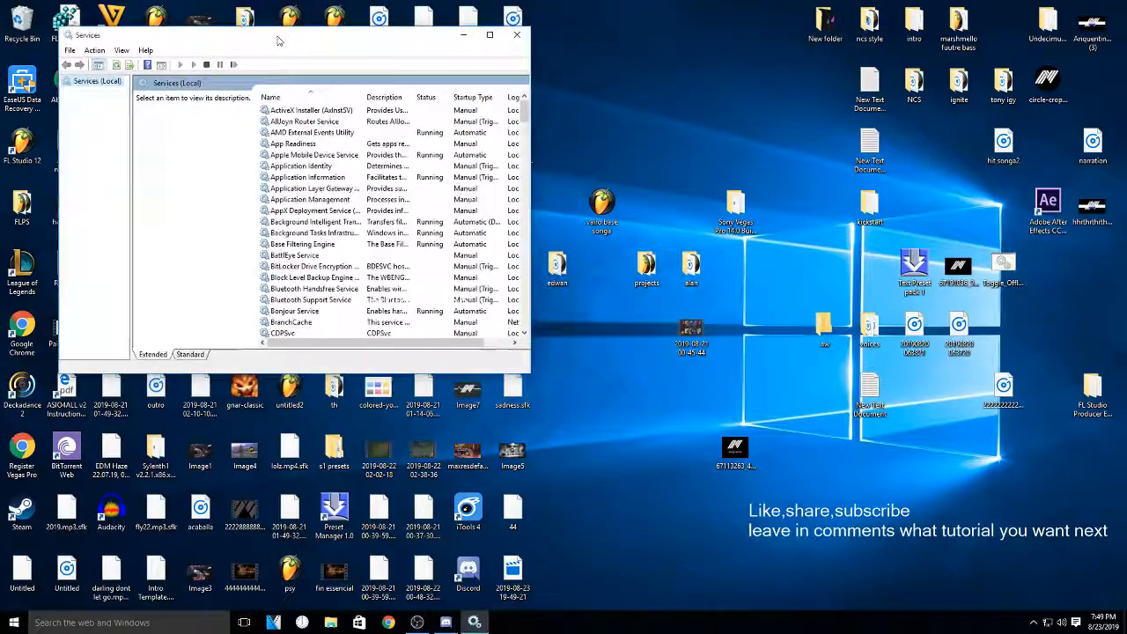
Step: Scroll down the services list and select Windows Update to show its description
{"action": "left_click", "coordinate": [309, 154]}
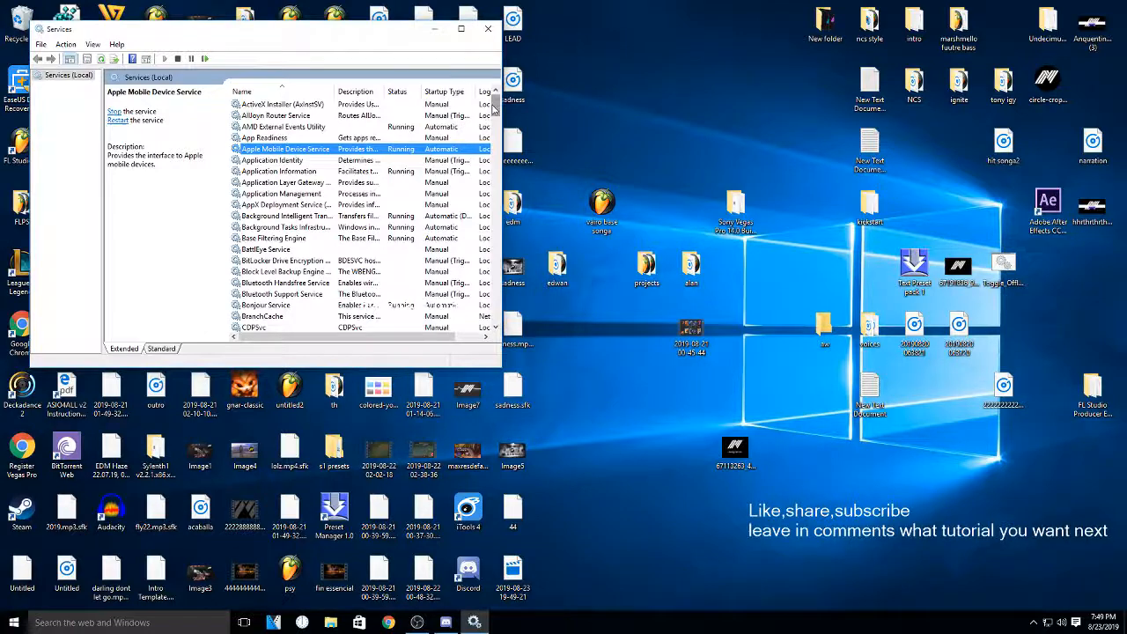
{"action": "scroll", "scroll_direction": "down", "scroll_amount": 3}
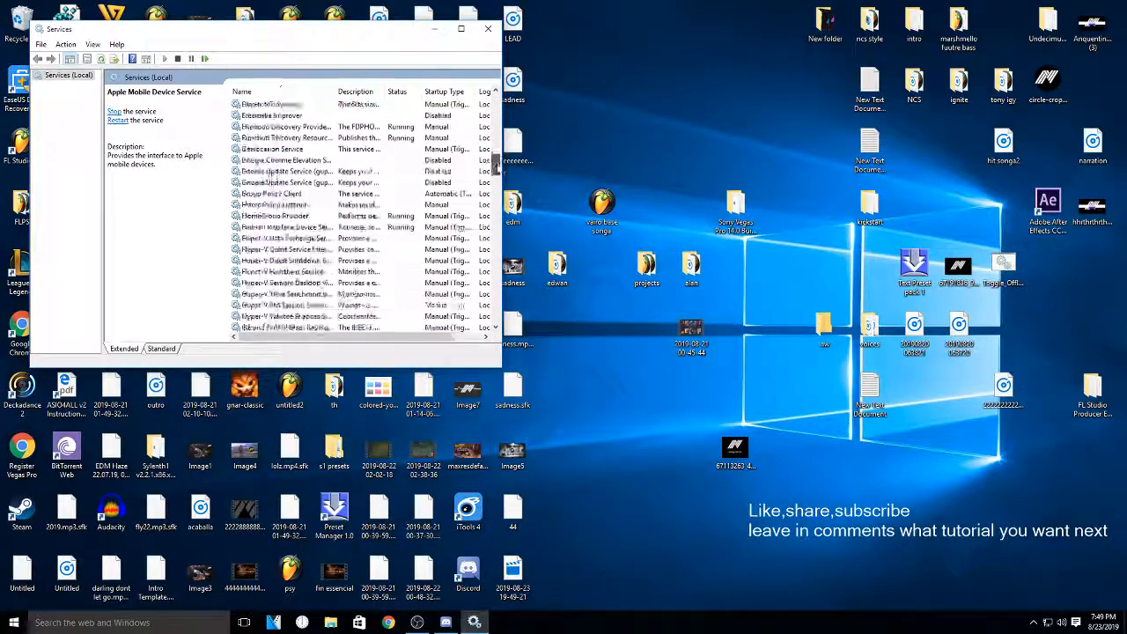
{"action": "scroll", "scroll_direction": "down", "scroll_amount": 3}
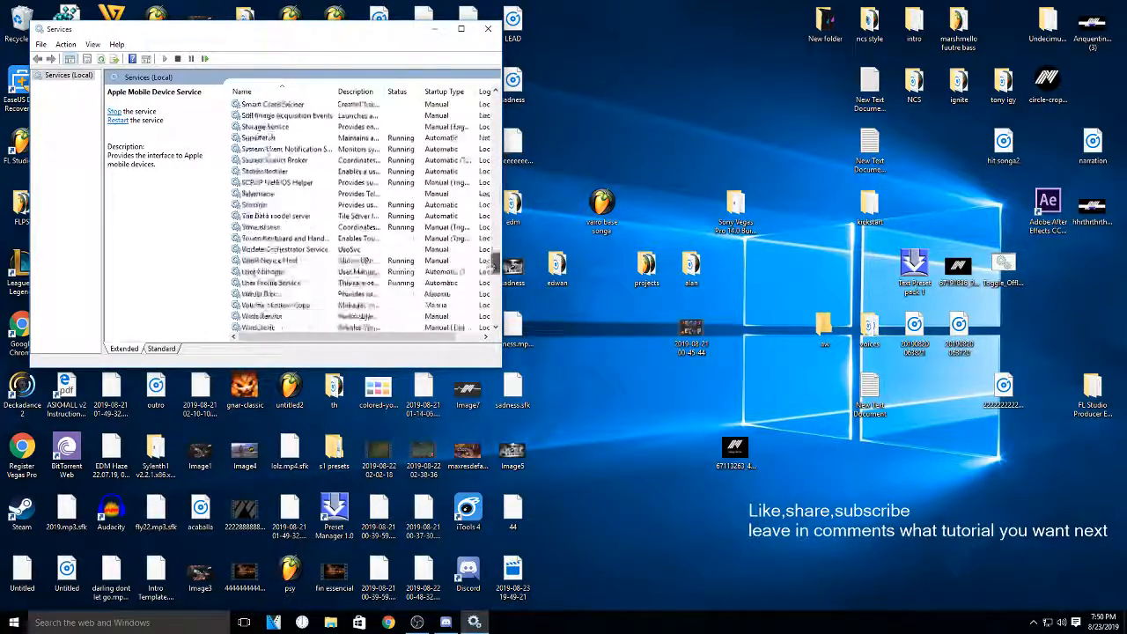
{"action": "scroll", "scroll_direction": "down", "scroll_amount": 3}
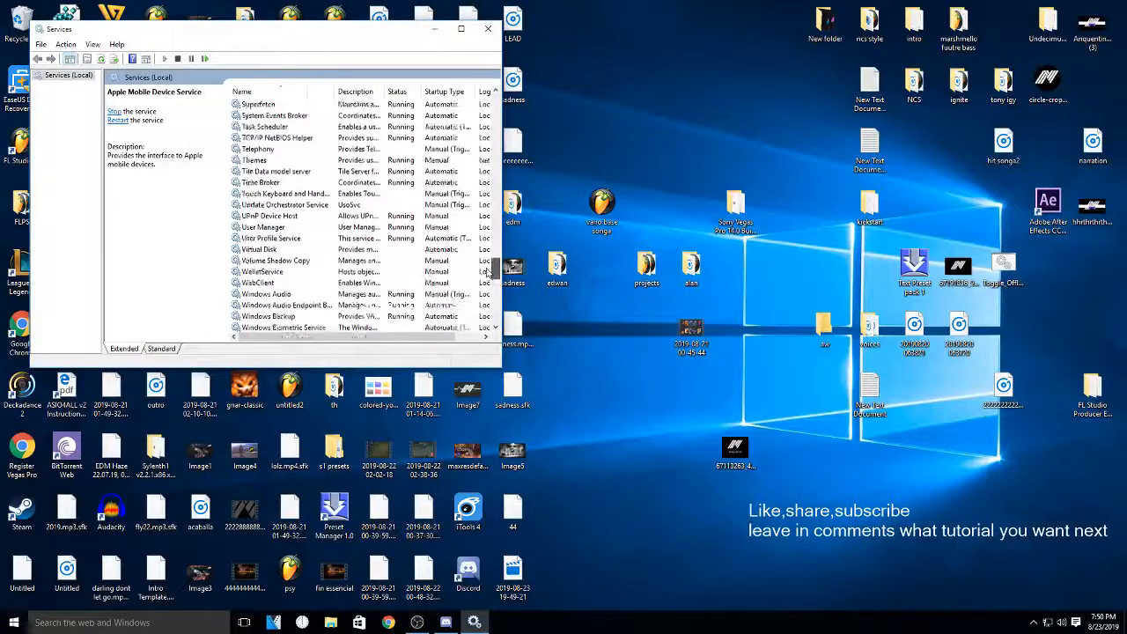
{"action": "scroll", "scroll_direction": "down", "scroll_amount": 3}
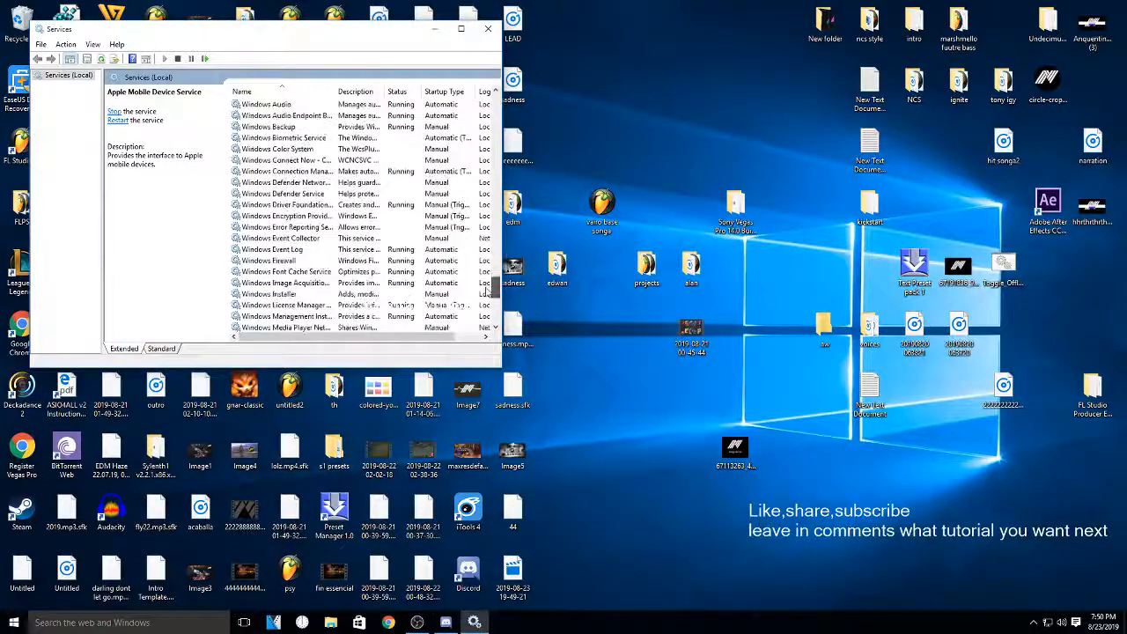
{"action": "scroll", "scroll_direction": "down", "scroll_amount": 3}
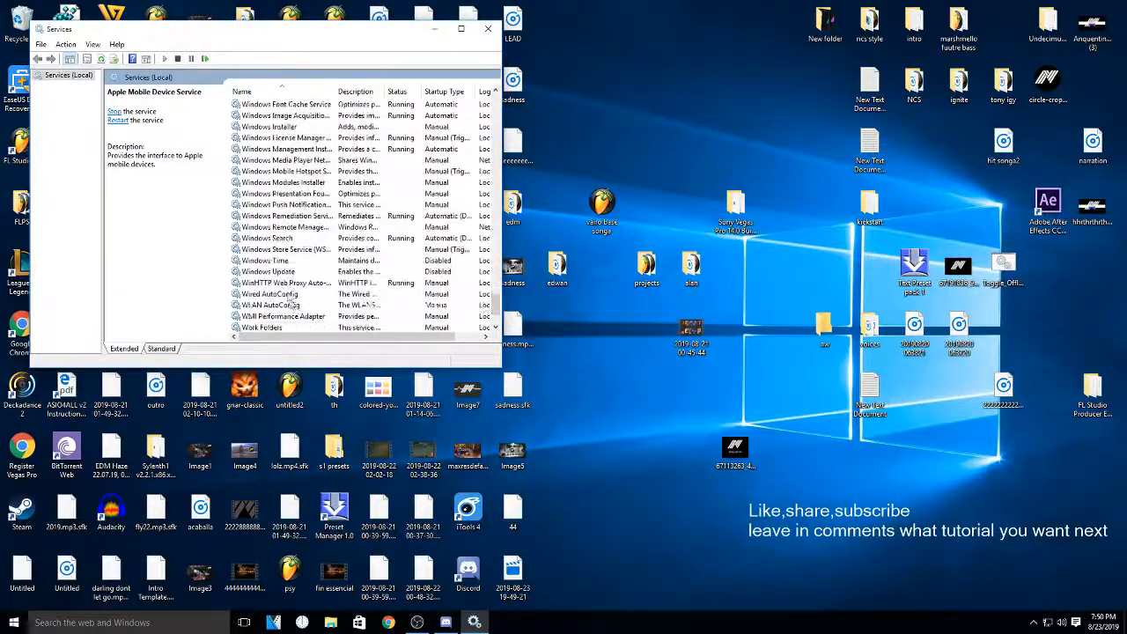
{"action": "left_click", "coordinate": [269, 272]}
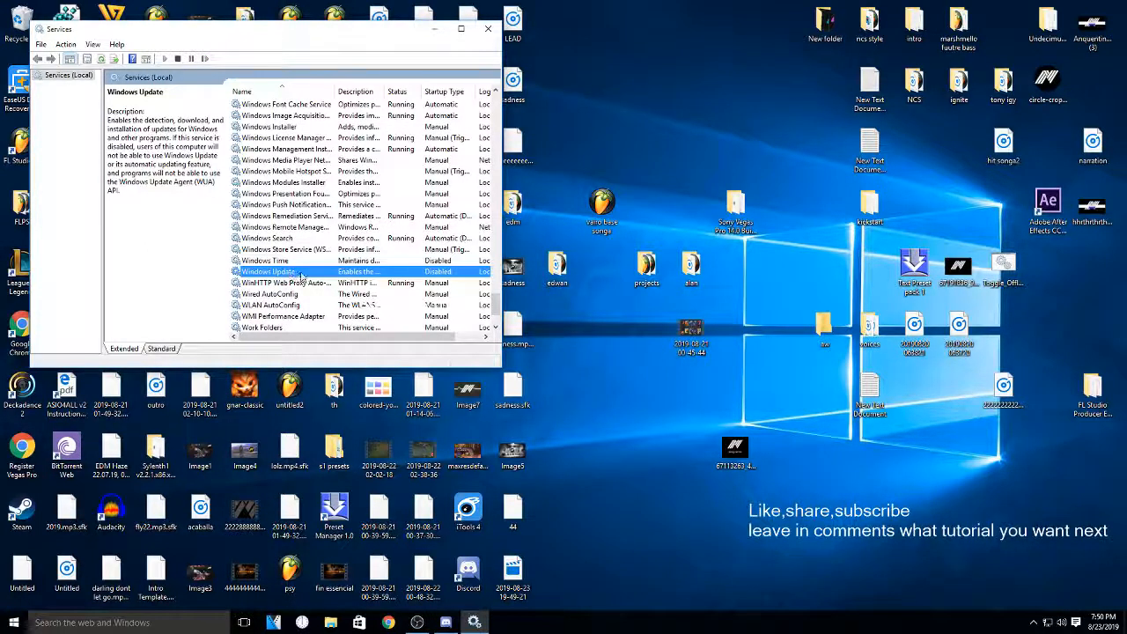
Step: Set Windows Update's Startup type to Disabled in its Properties dialog and confirm
{"action": "double_click", "coordinate": [268, 271]}
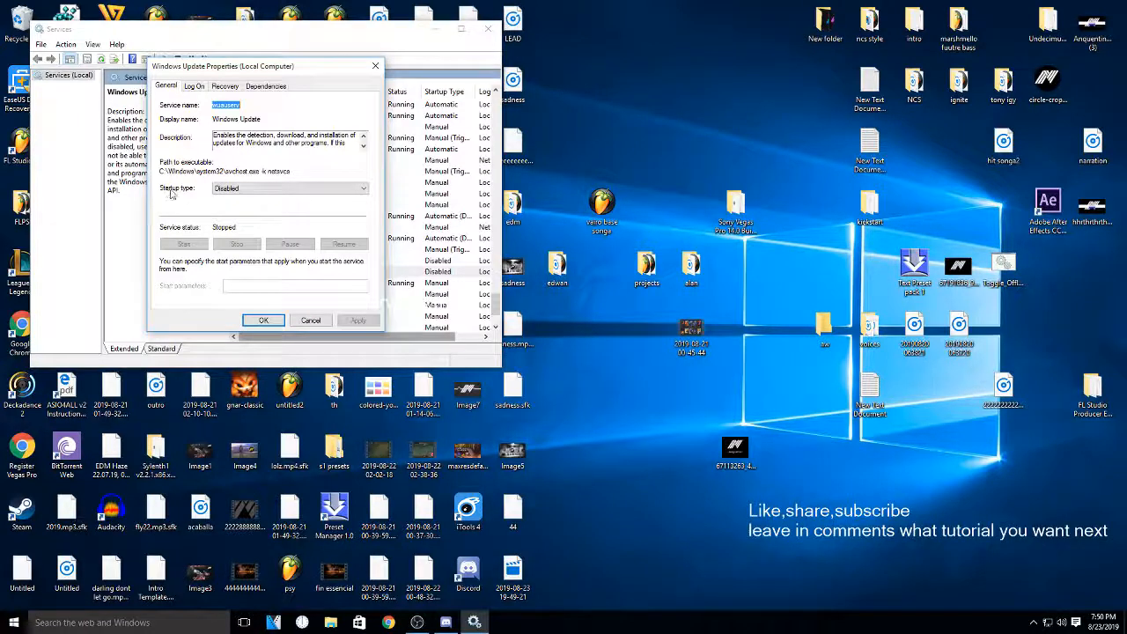
{"action": "left_click", "coordinate": [361, 189]}
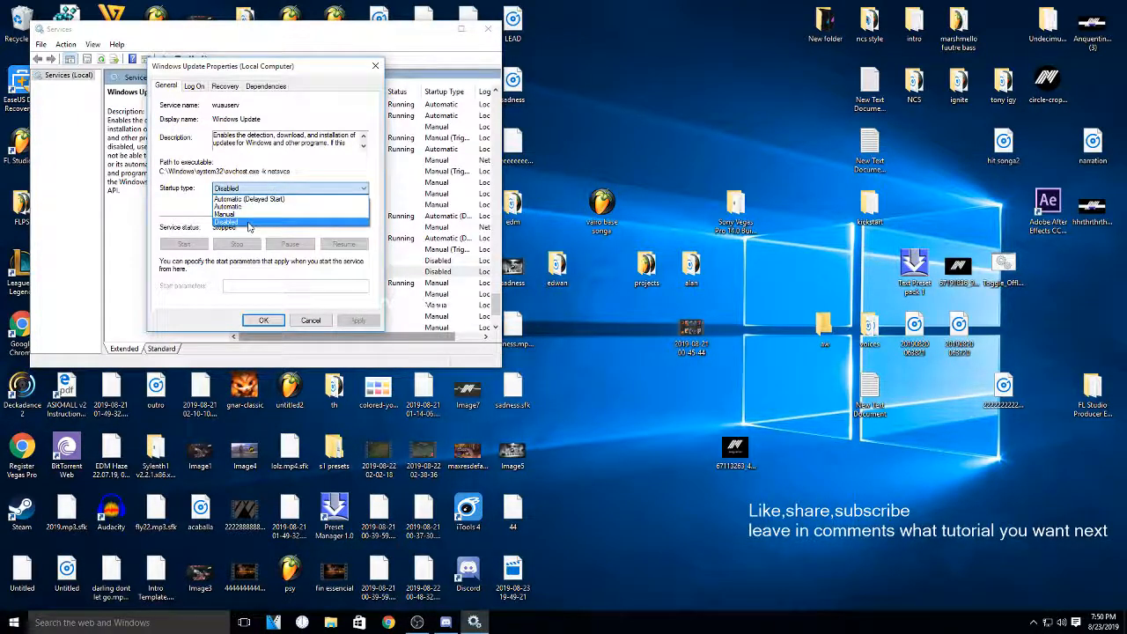
{"action": "left_click", "coordinate": [226, 222]}
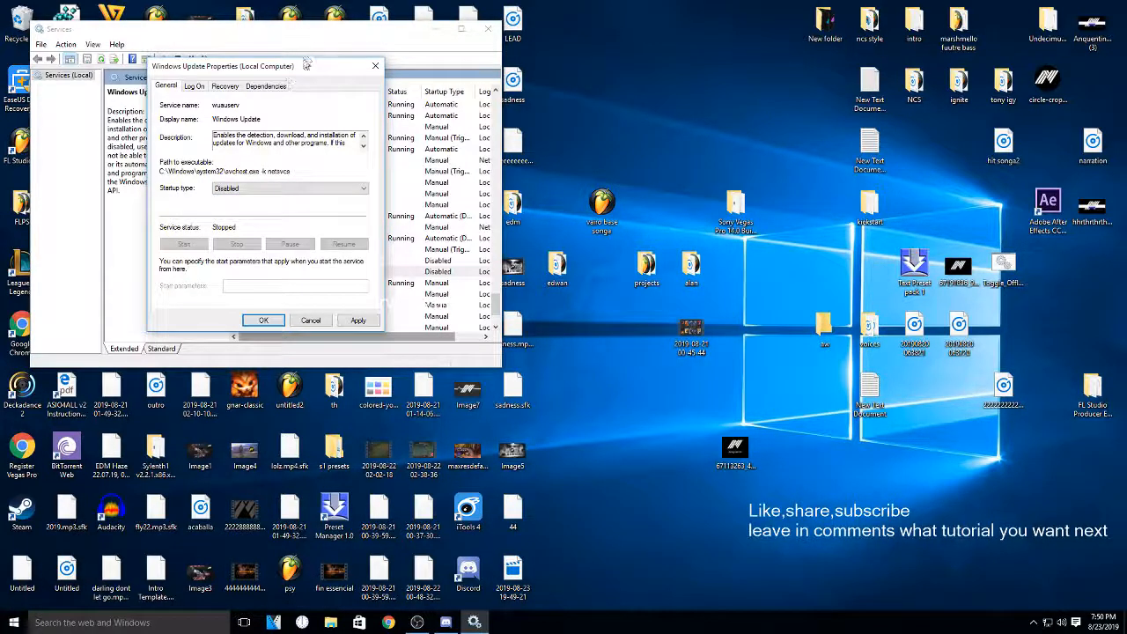
{"action": "left_click", "coordinate": [310, 319]}
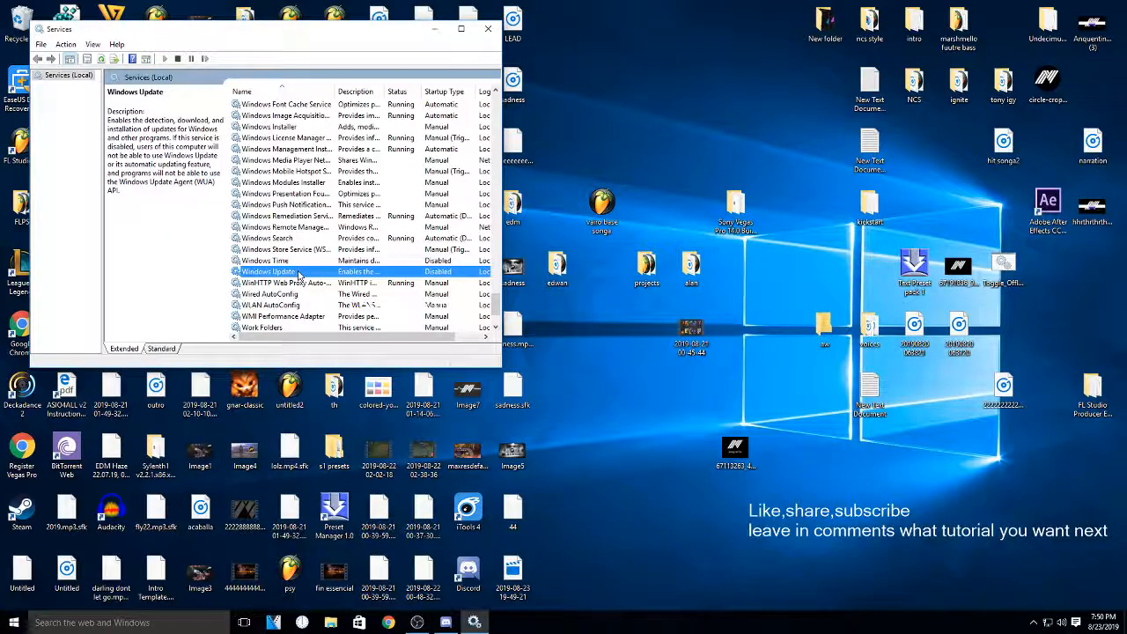
{"action": "double_click", "coordinate": [269, 272]}
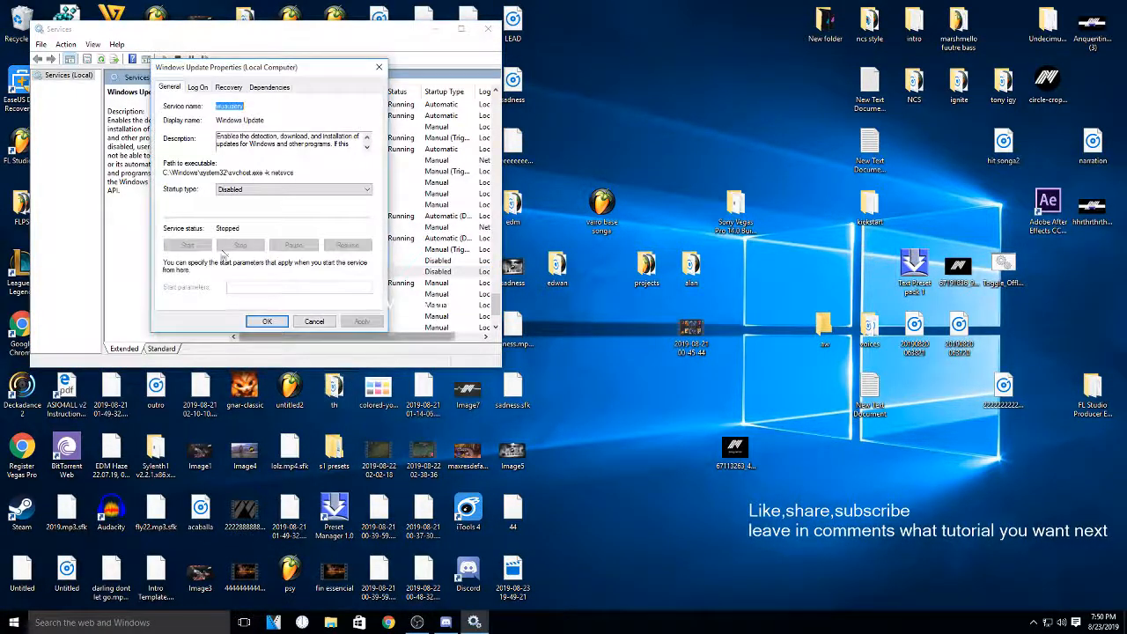
{"action": "left_click", "coordinate": [364, 190]}
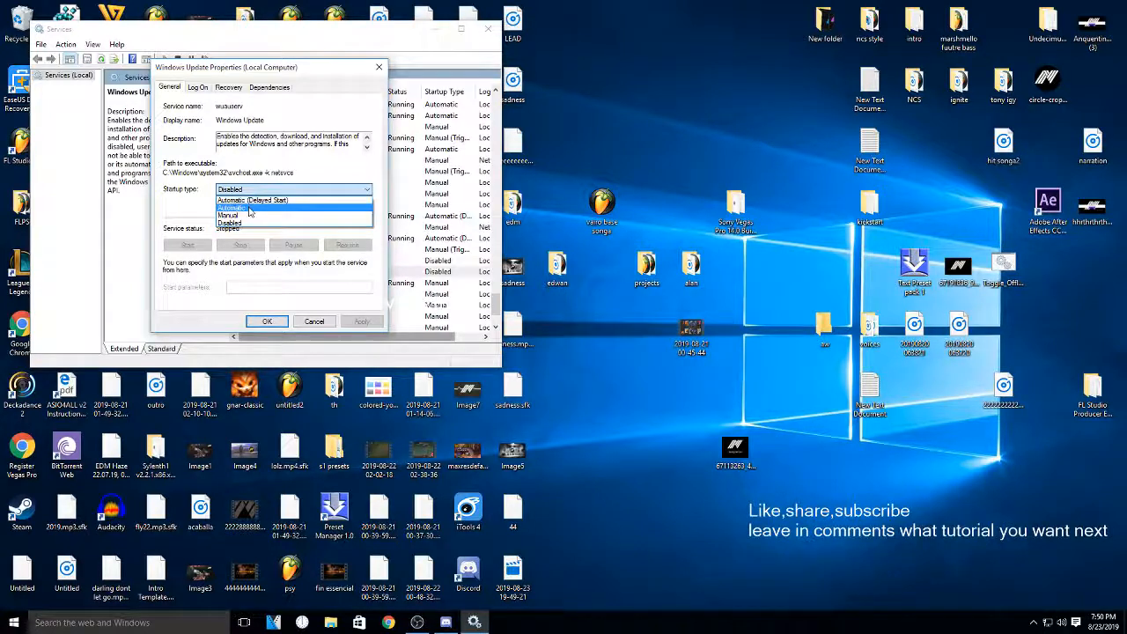
{"action": "left_click", "coordinate": [231, 209]}
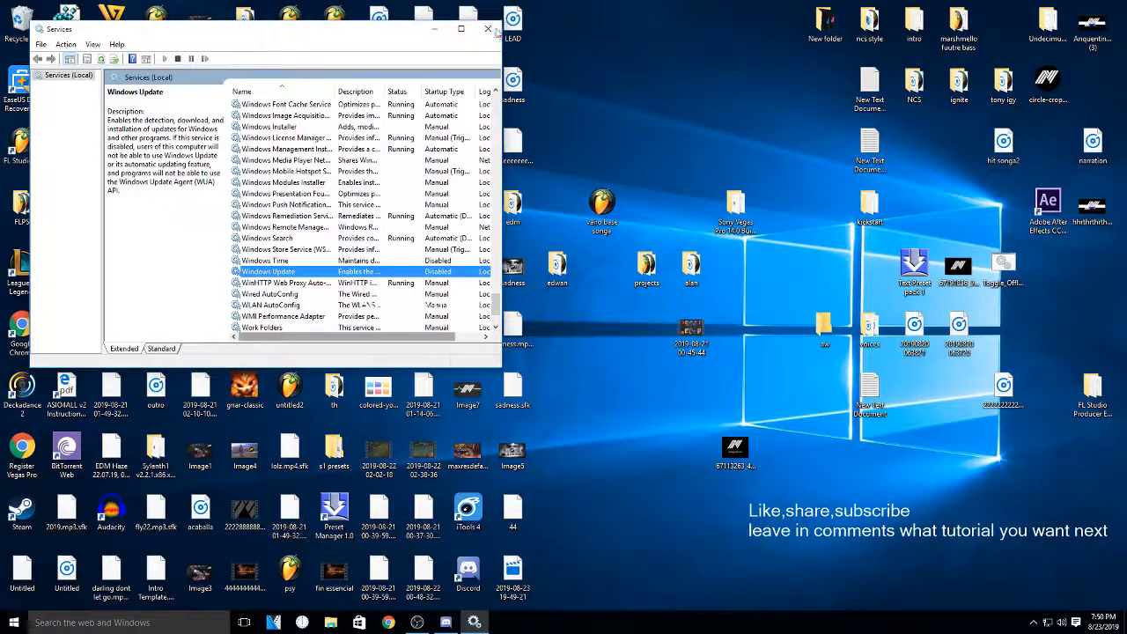
Step: Close the Services console window with its title-bar X
{"action": "left_click", "coordinate": [487, 29]}
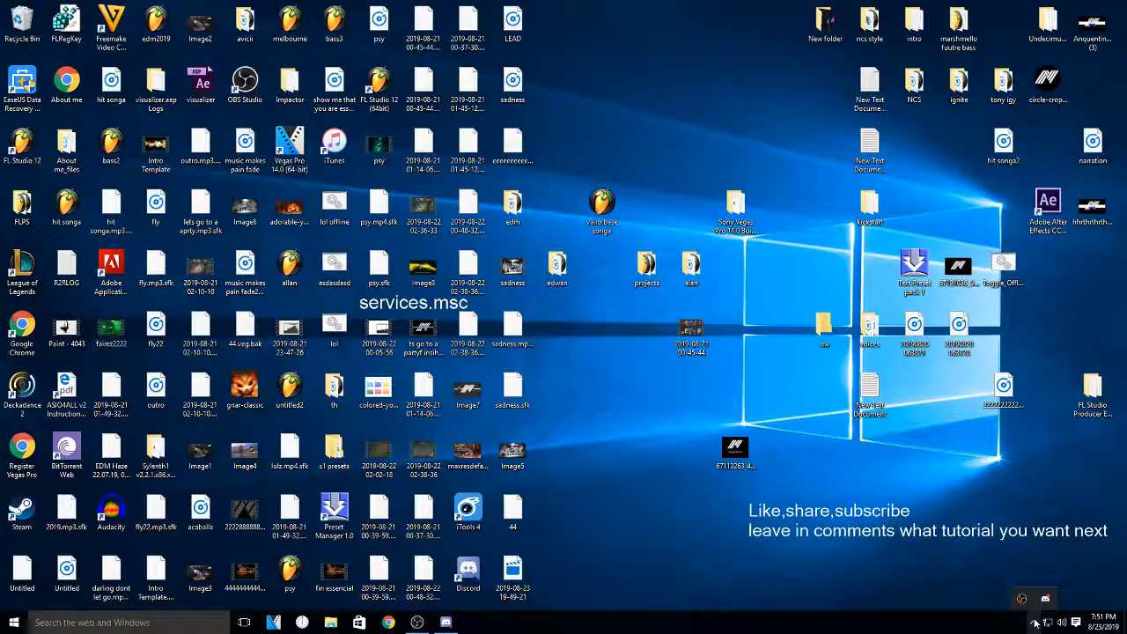
{"action": "mouse_move", "coordinate": [1021, 599]}
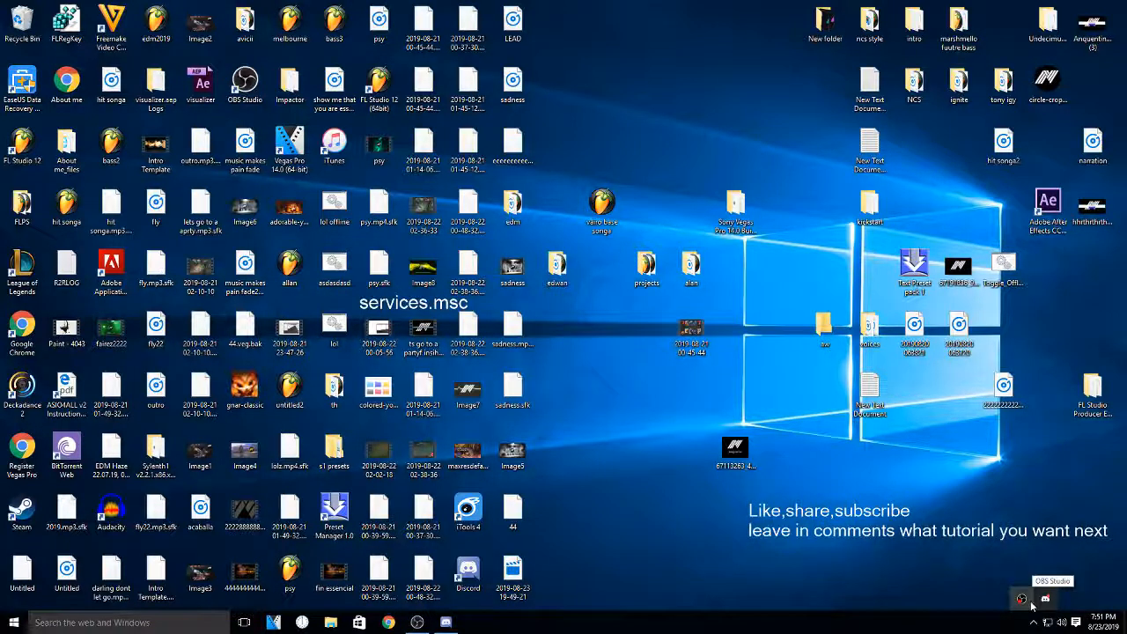